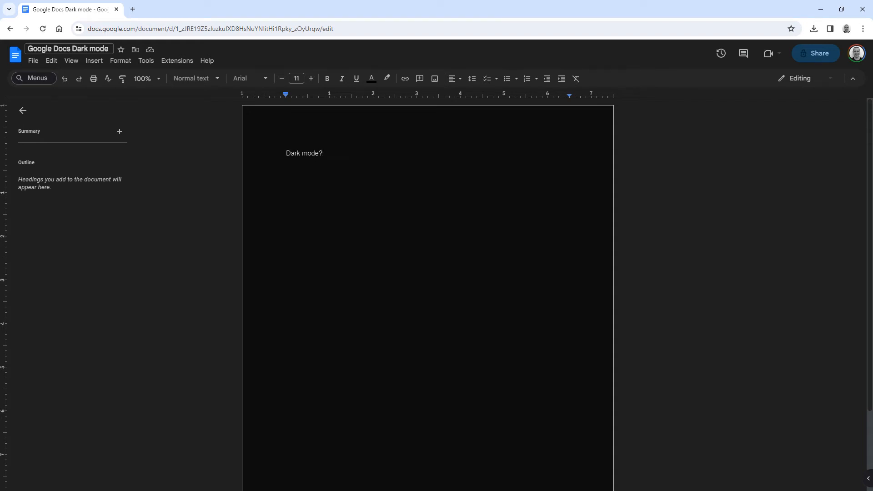
- Place the cursor at the end of 'Dark mode?' in the Google Docs document
{"action": "left_click", "coordinate": [323, 153]}
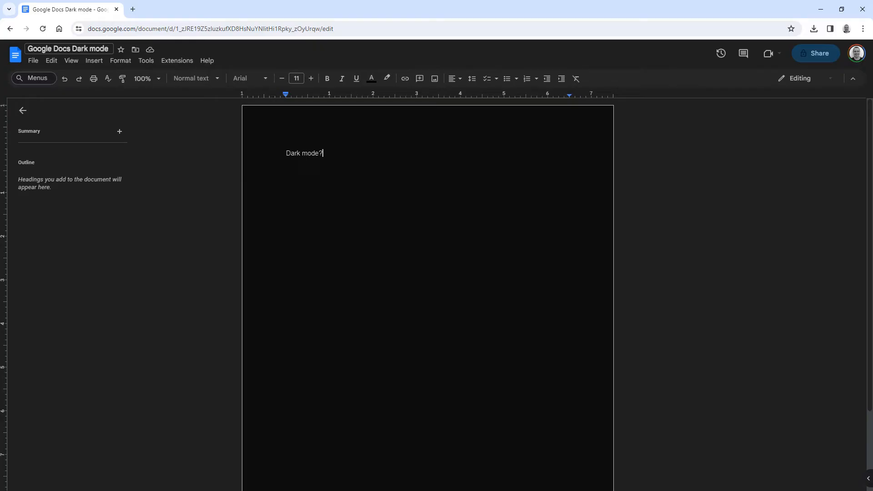
{"action": "mouse_move", "coordinate": [806, 156]}
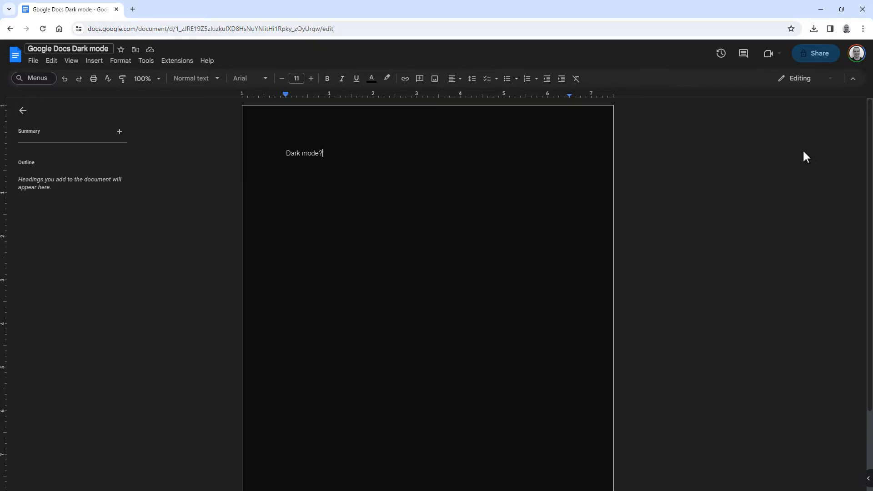
{"action": "mouse_move", "coordinate": [408, 12]}
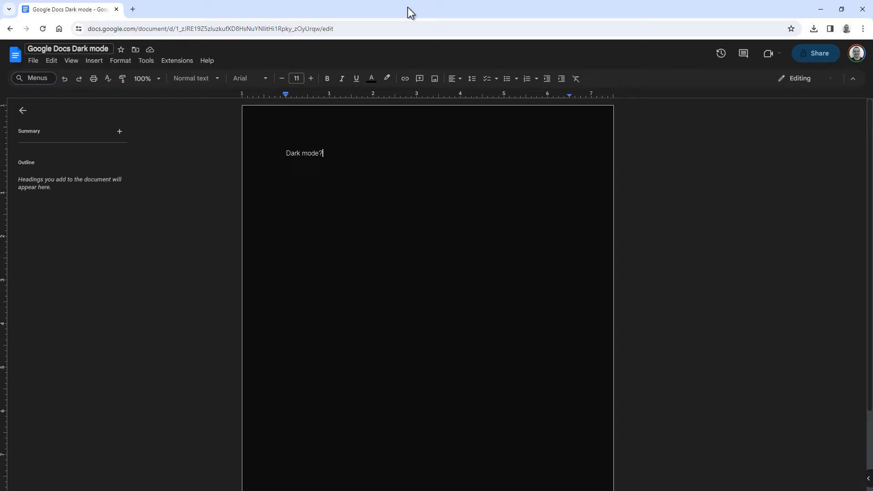
{"action": "mouse_move", "coordinate": [191, 10]}
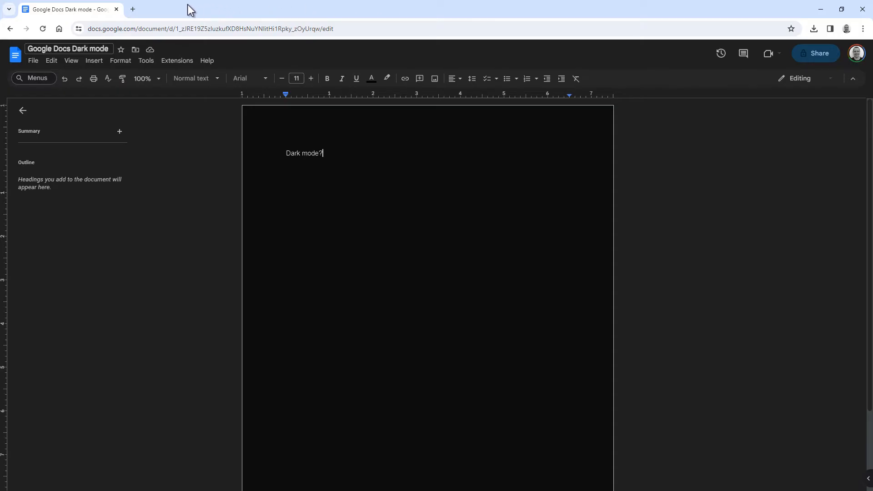
{"action": "mouse_move", "coordinate": [163, 19]}
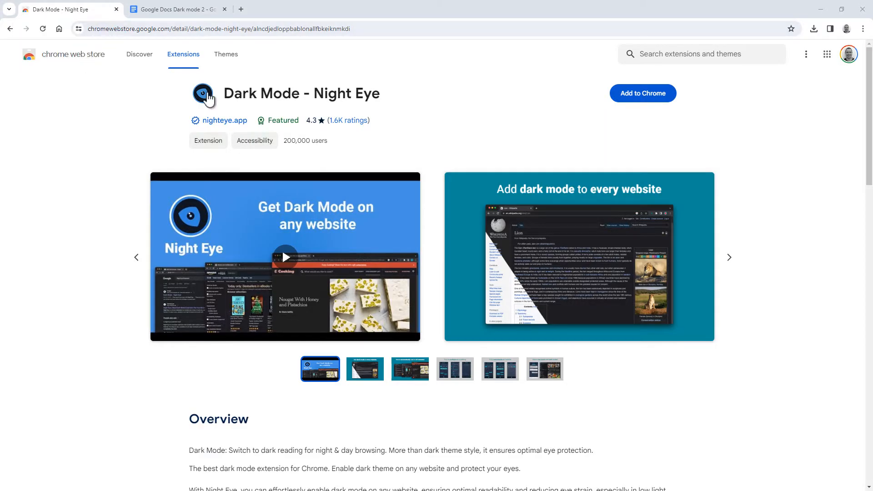
{"action": "mouse_move", "coordinate": [279, 101]}
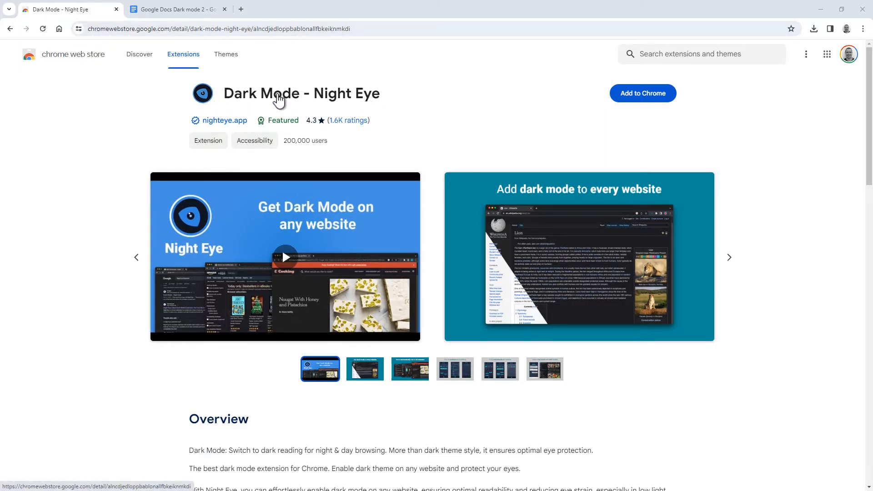
{"action": "mouse_move", "coordinate": [402, 102]}
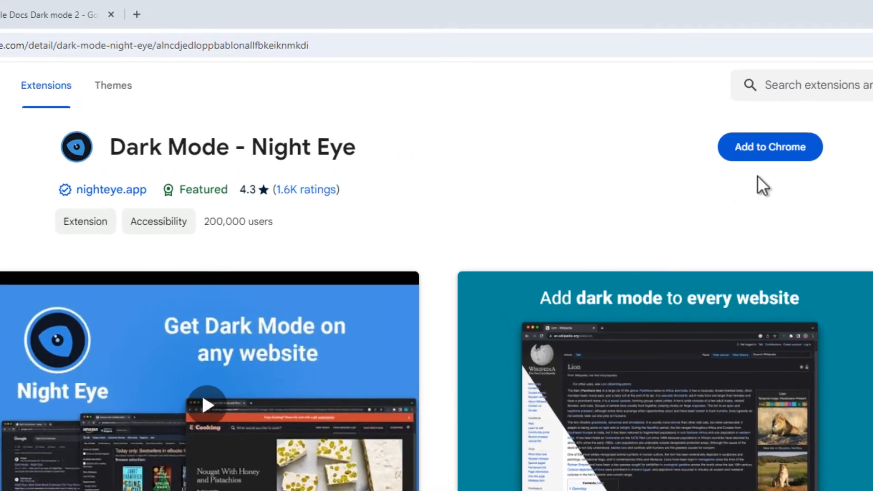
- Add the Dark Mode - Night Eye extension to Chrome and confirm the install prompt
{"action": "left_click", "coordinate": [770, 146]}
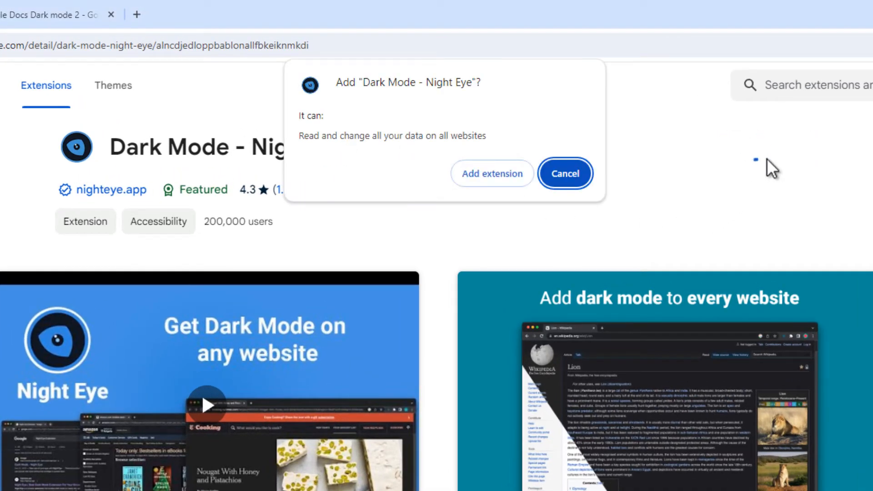
{"action": "left_click", "coordinate": [491, 173]}
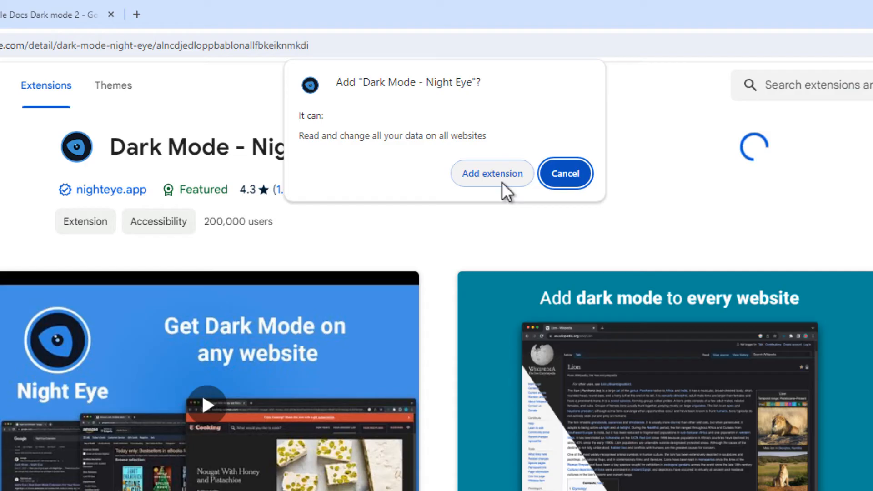
{"action": "left_click", "coordinate": [491, 173]}
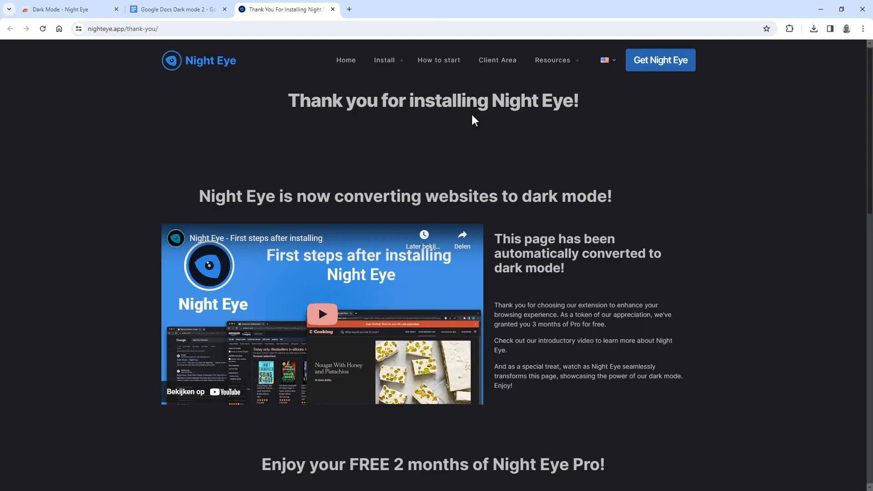
{"action": "mouse_move", "coordinate": [516, 137]}
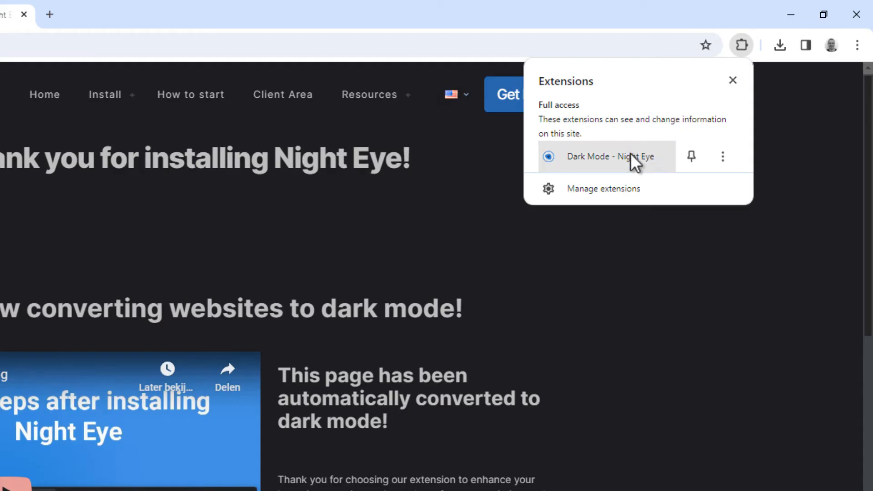
- Show the Night Eye popup with its Quick Start panel from the toolbar
{"action": "left_click", "coordinate": [610, 156]}
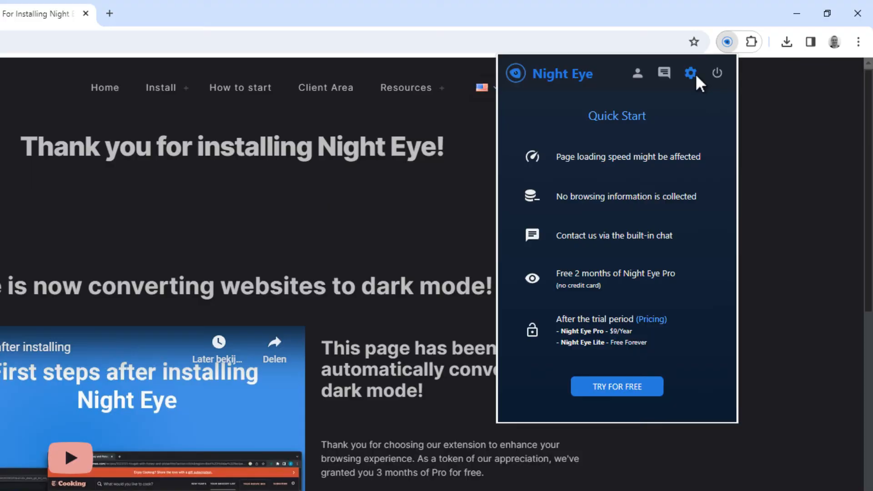
- Set Night Eye's Default mode to Normal in its settings and return to the Docs tab
{"action": "left_click", "coordinate": [689, 72]}
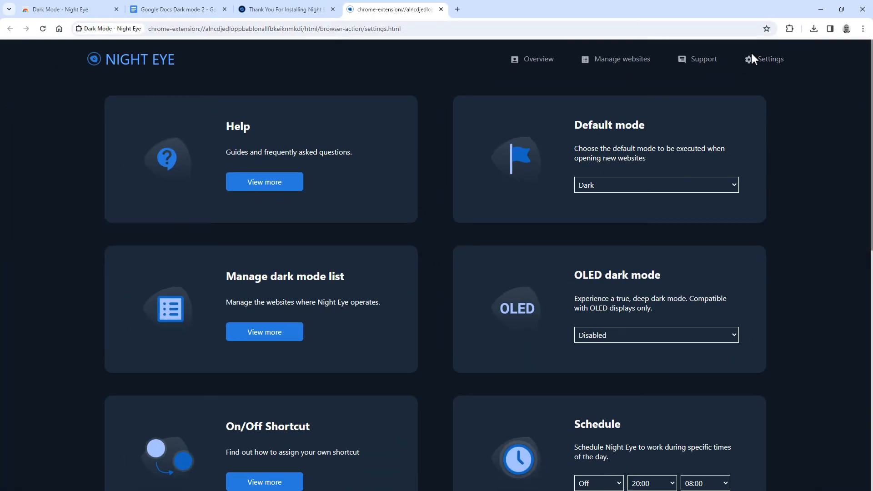
{"action": "mouse_move", "coordinate": [753, 63]}
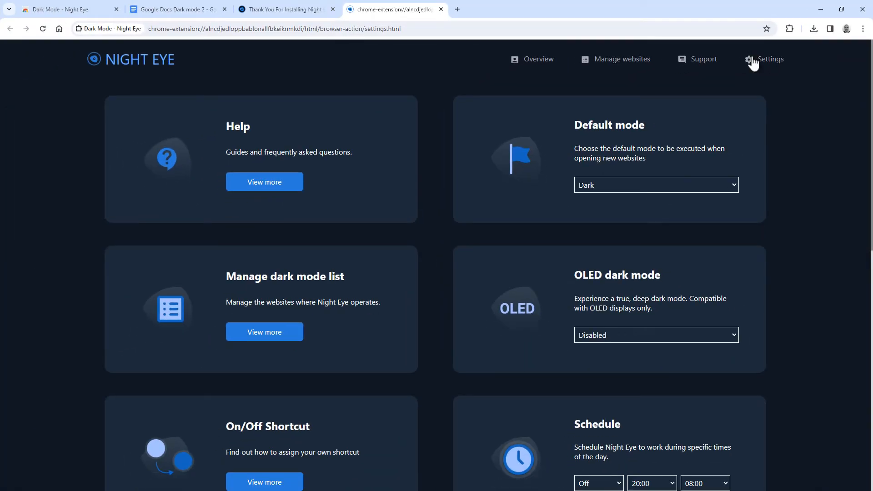
{"action": "left_click", "coordinate": [656, 184]}
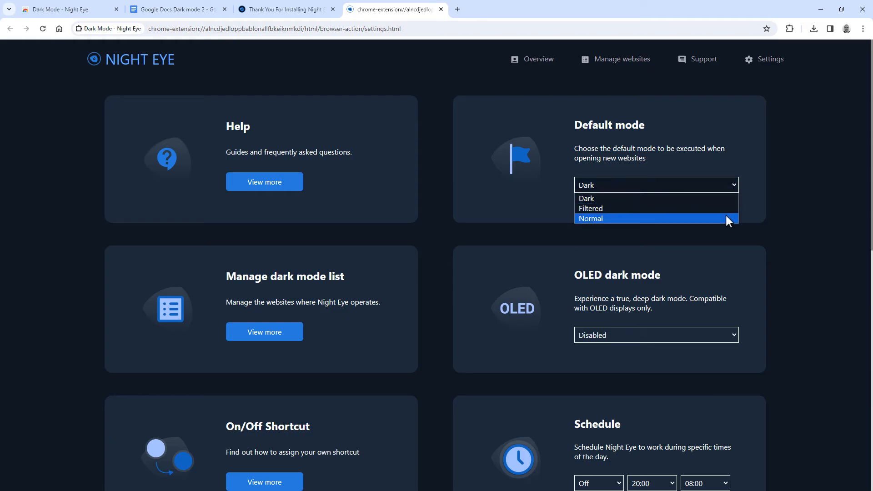
{"action": "left_click", "coordinate": [590, 218]}
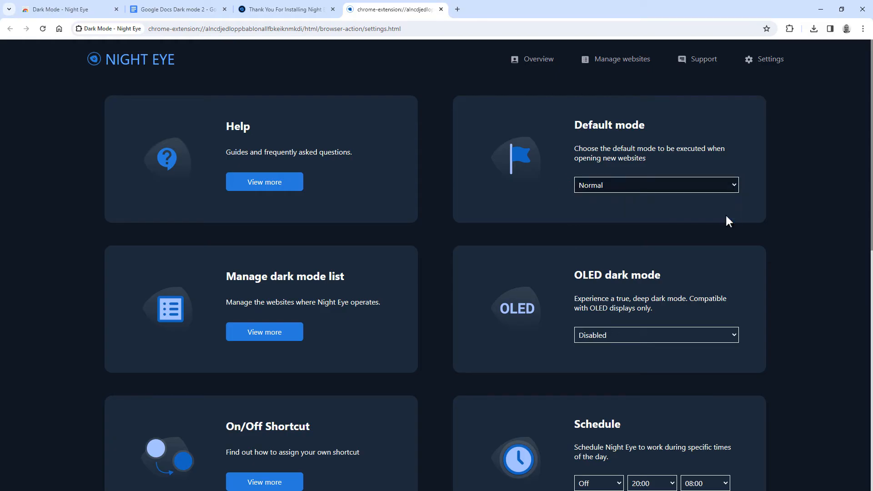
{"action": "mouse_move", "coordinate": [384, 135]}
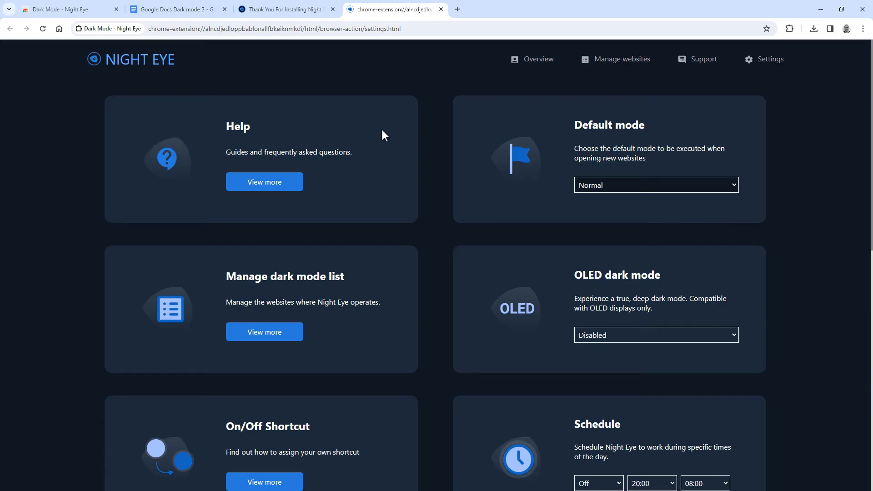
{"action": "left_click", "coordinate": [179, 9]}
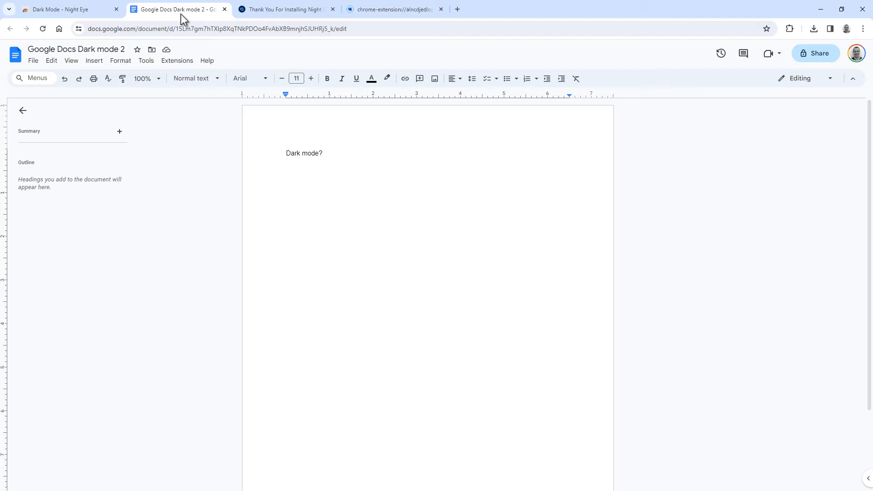
- Switch Night Eye to Dark for docs.google.com so the 'Dark mode?' document shows a dark theme
{"action": "left_click", "coordinate": [286, 153]}
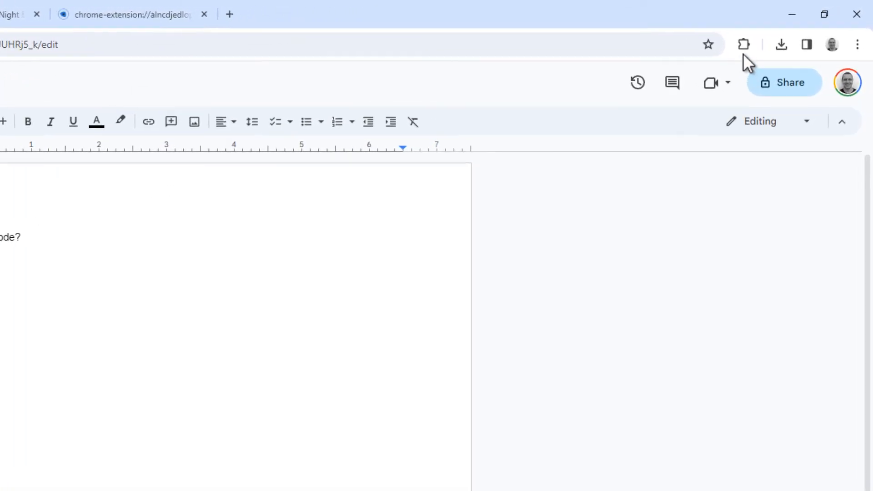
{"action": "left_click", "coordinate": [743, 44]}
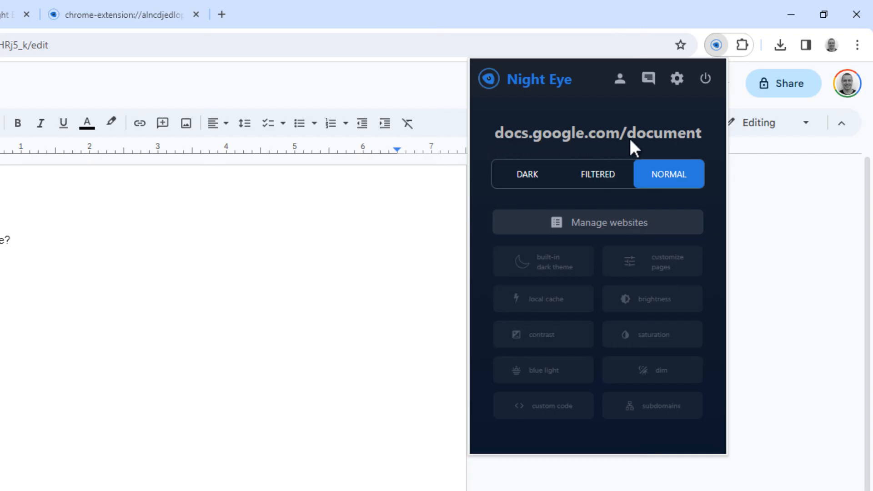
{"action": "mouse_move", "coordinate": [505, 192]}
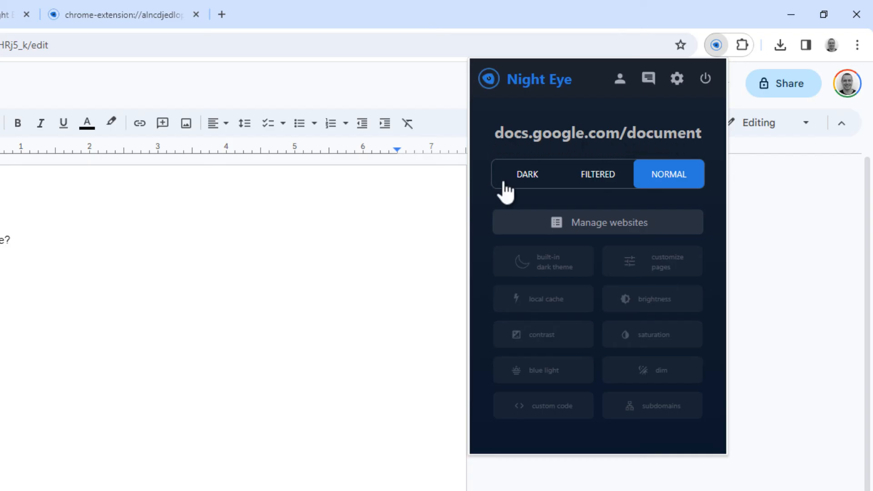
{"action": "left_click", "coordinate": [527, 173]}
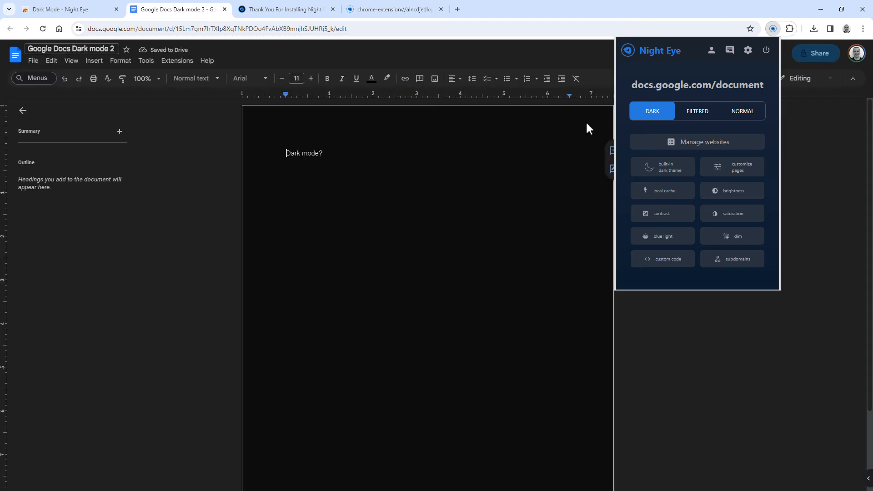
{"action": "left_click", "coordinate": [574, 135]}
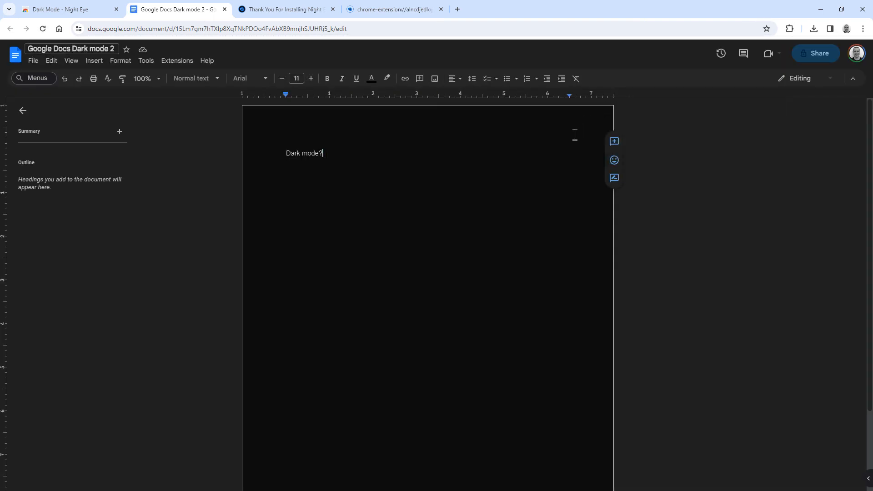